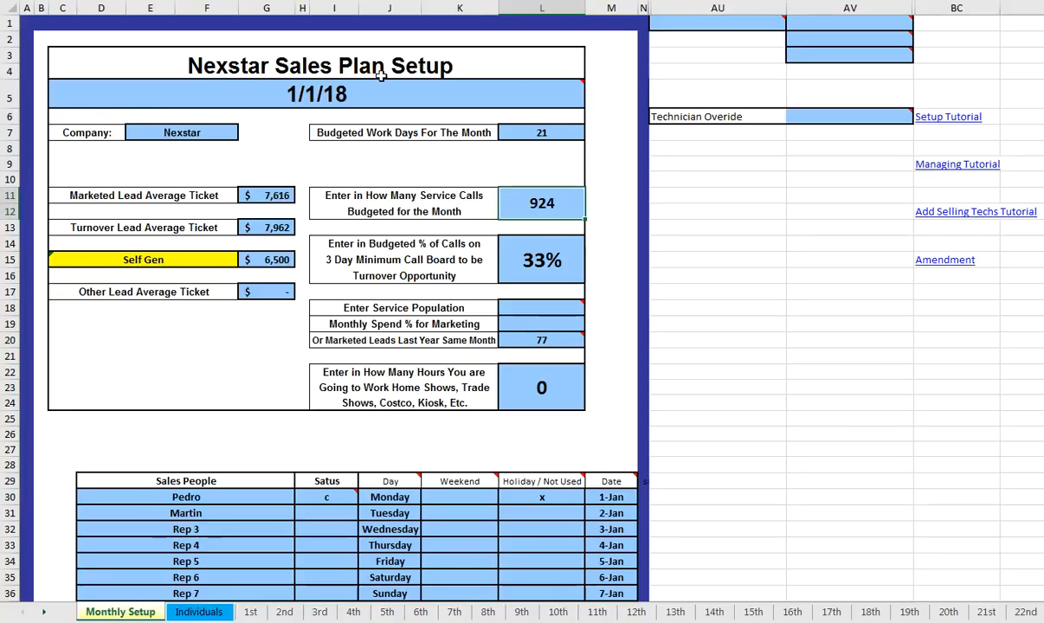
View the 1st day dashboard showing planned monthly revenue of 824,961.43.
{"action": "left_click", "coordinate": [249, 613]}
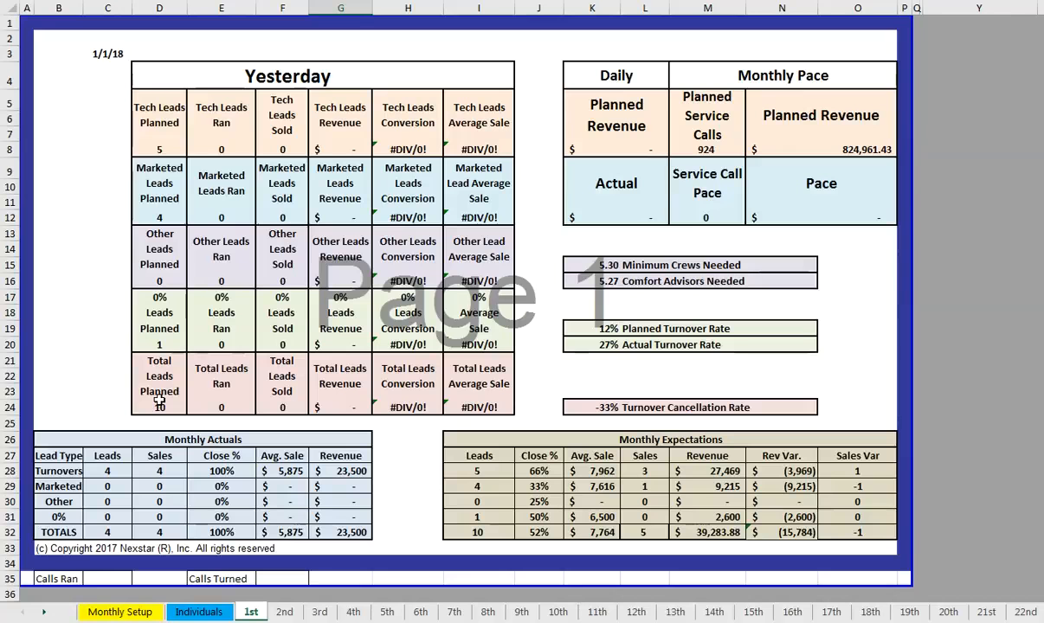
Review the Technician Overide cell's explanatory note on the Monthly Setup sheet.
{"action": "left_click", "coordinate": [120, 613]}
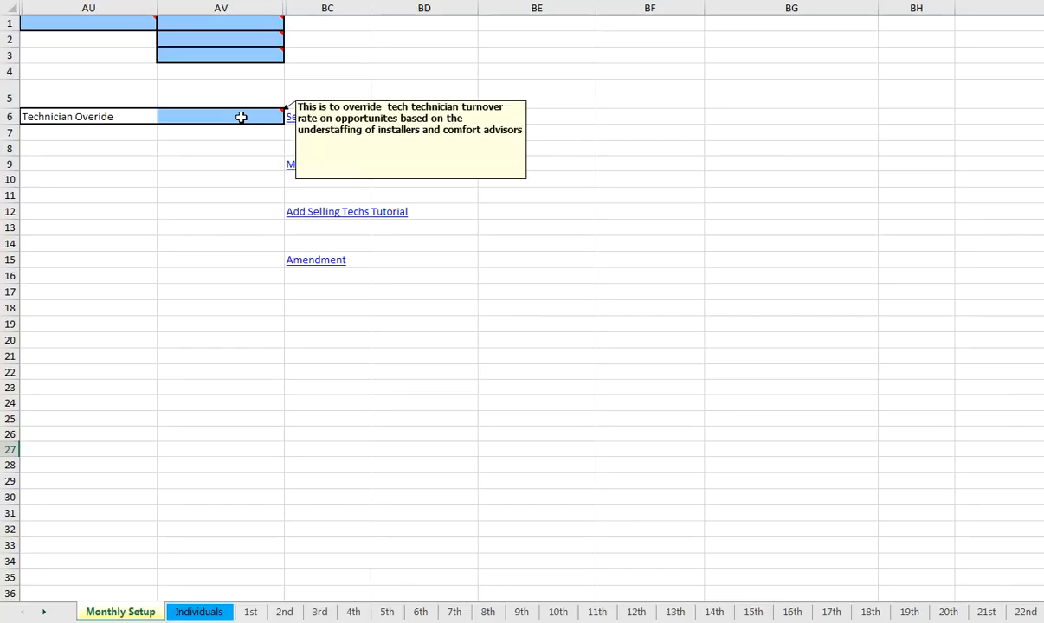
Check the 1st day sheet: 5.30 minimum crews, 5.27 comfort advisors, 12% planned turnover.
{"action": "left_click", "coordinate": [250, 614]}
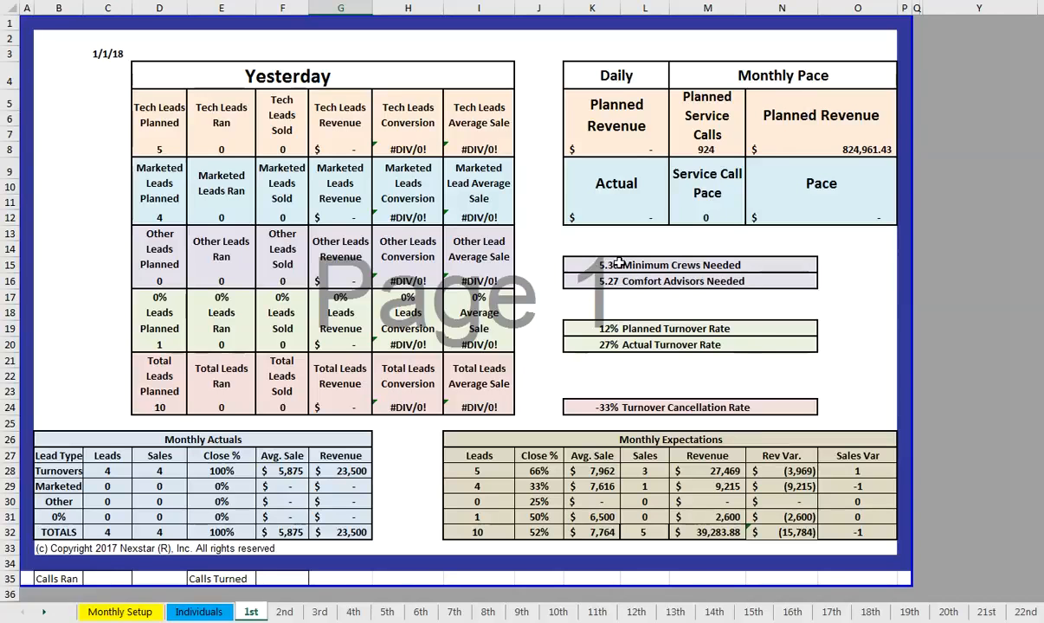
Review the Monthly Setup form with the first four sales people marked status 'c'.
{"action": "left_click", "coordinate": [120, 614]}
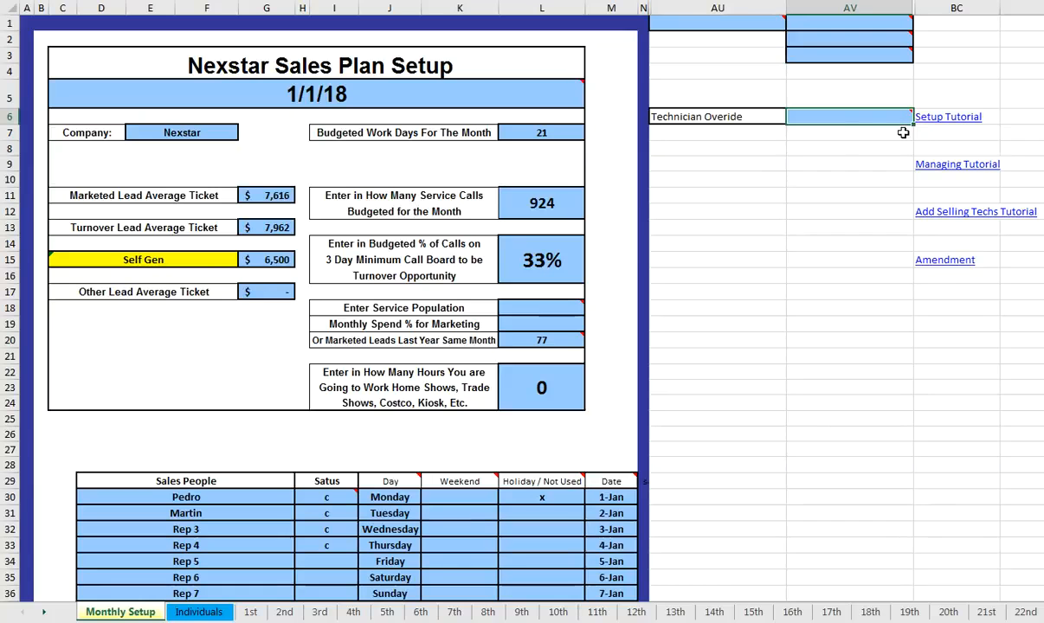
Apply the technician override and confirm planned revenue drops to 613,453.85 with 8% turnover.
{"action": "left_click", "coordinate": [249, 613]}
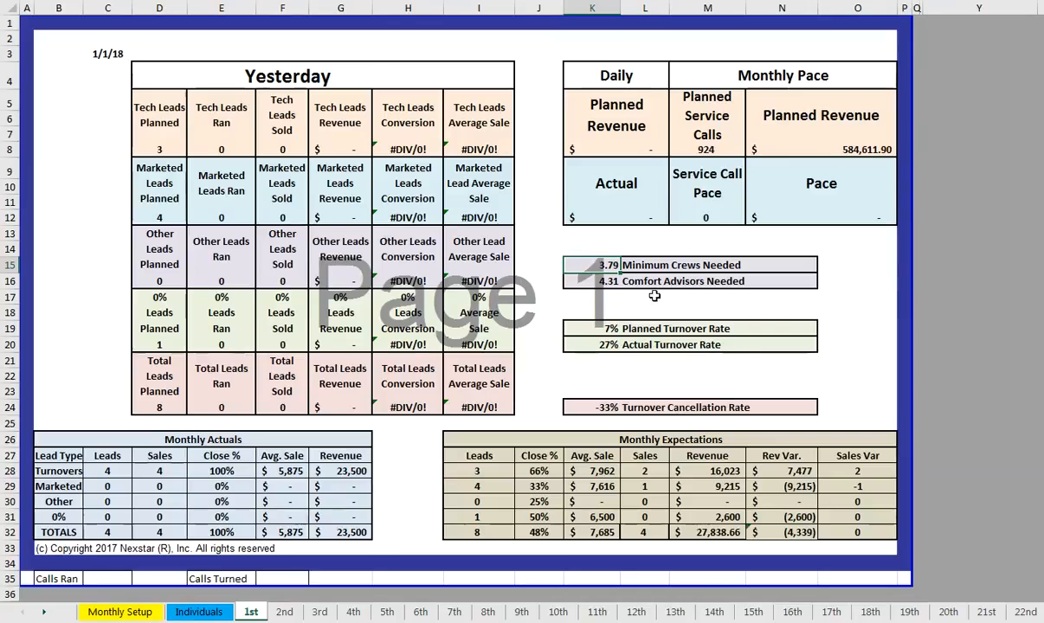
{"action": "left_click", "coordinate": [119, 613]}
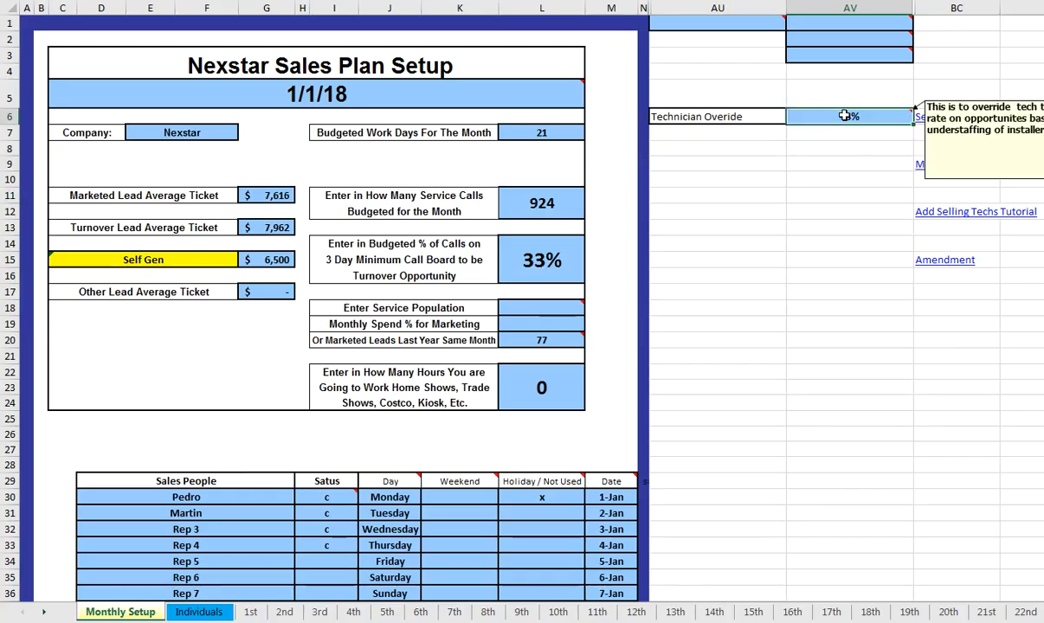
{"action": "left_click", "coordinate": [249, 613]}
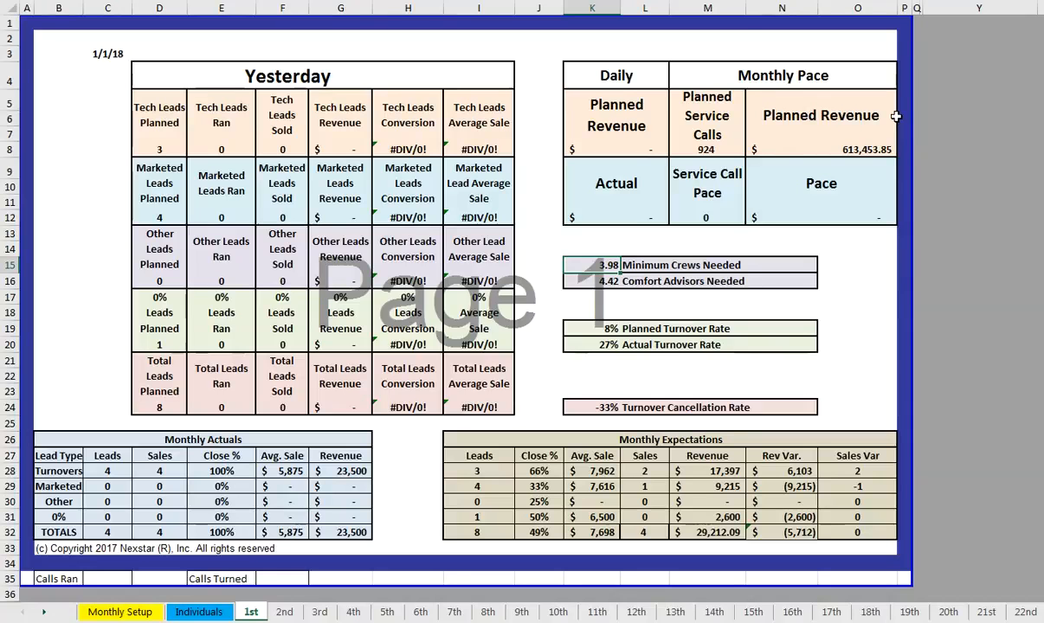
Confirm the Technician Overide value of 38% in cell AV6 on Monthly Setup.
{"action": "left_click", "coordinate": [120, 613]}
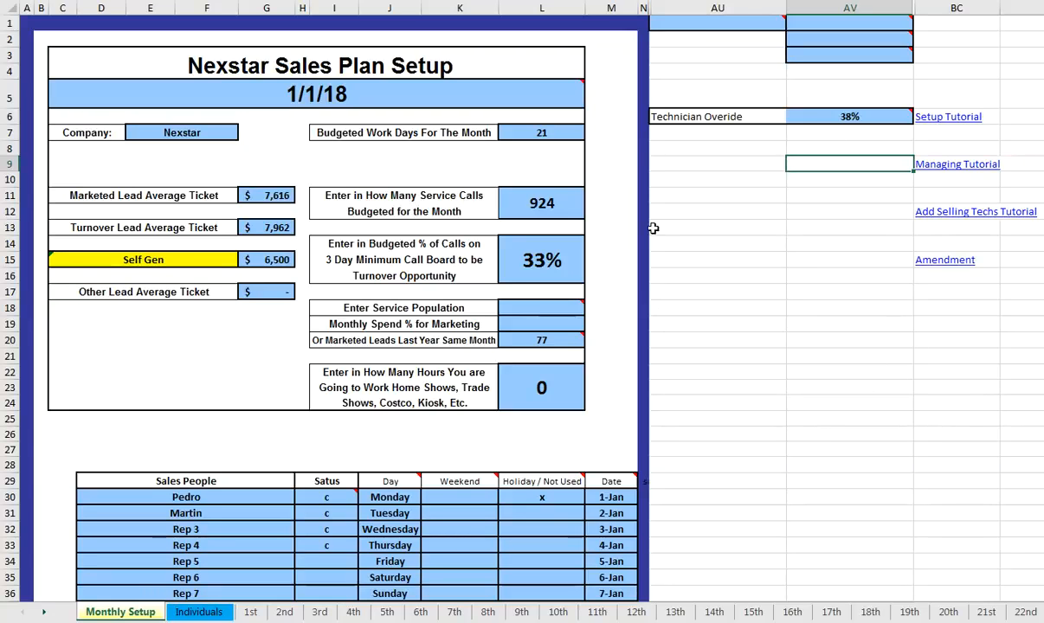